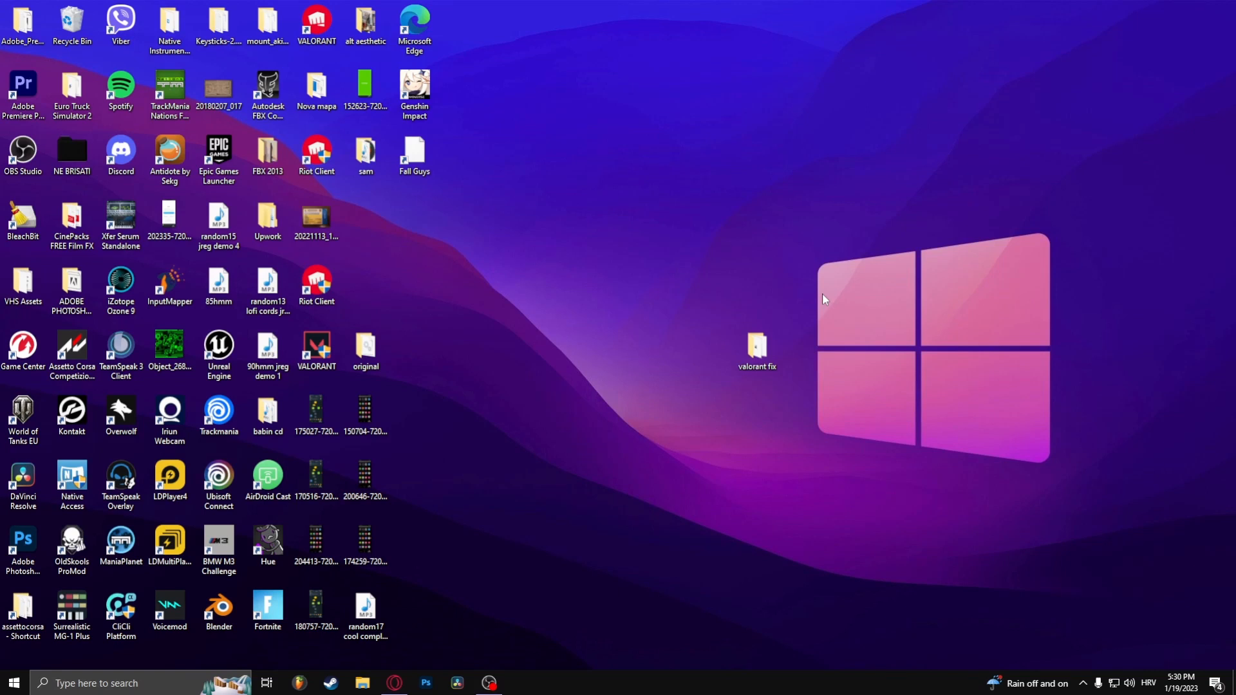
pyautogui.moveTo(463, 234)
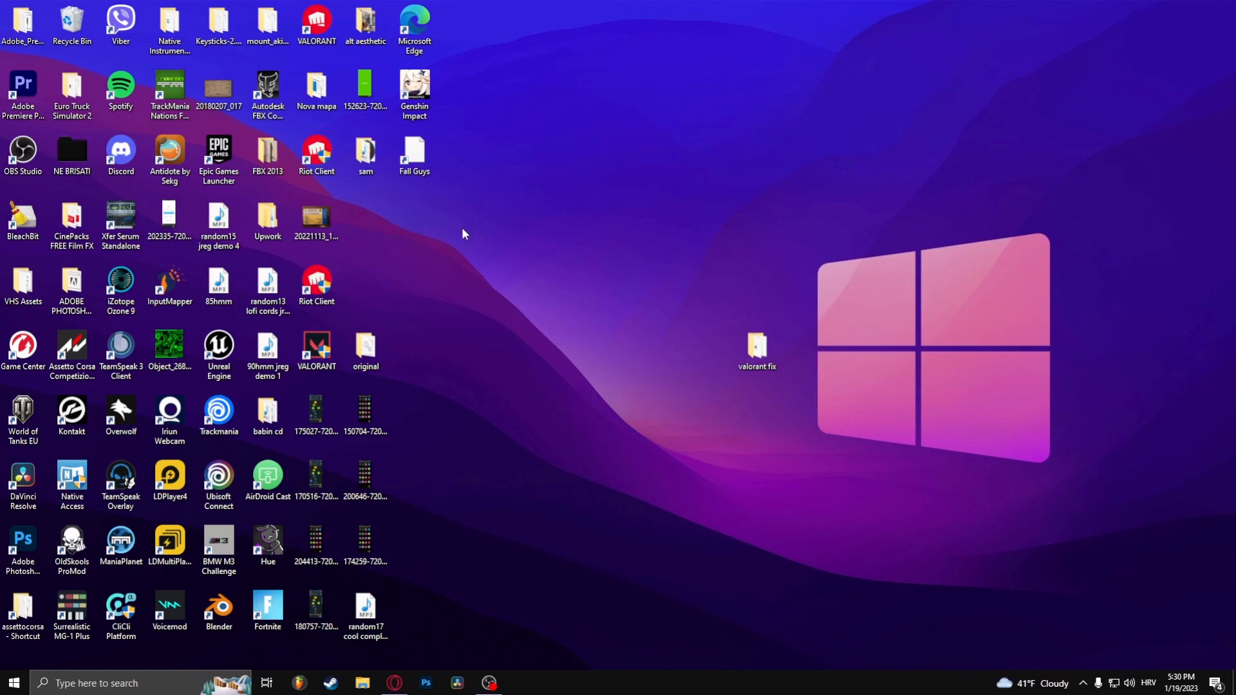
# Open Task Manager and show the CPU utilisation graph on the Performance tab.
pyautogui.click(414, 89)
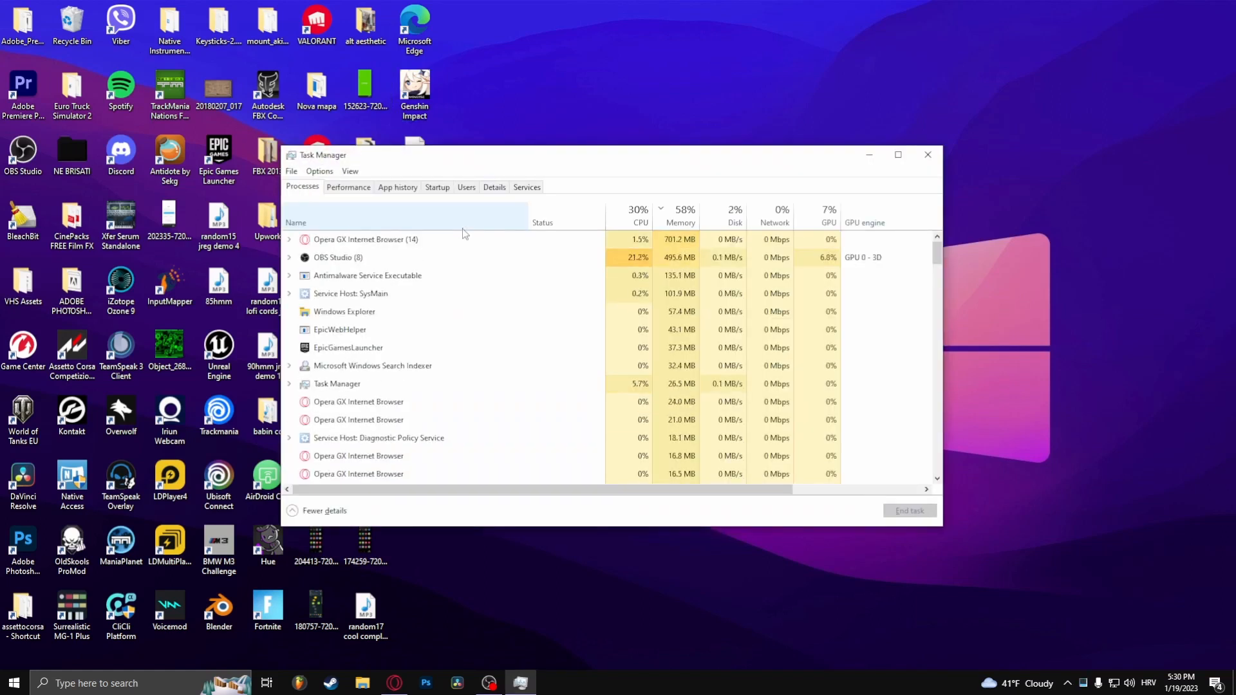
pyautogui.click(348, 187)
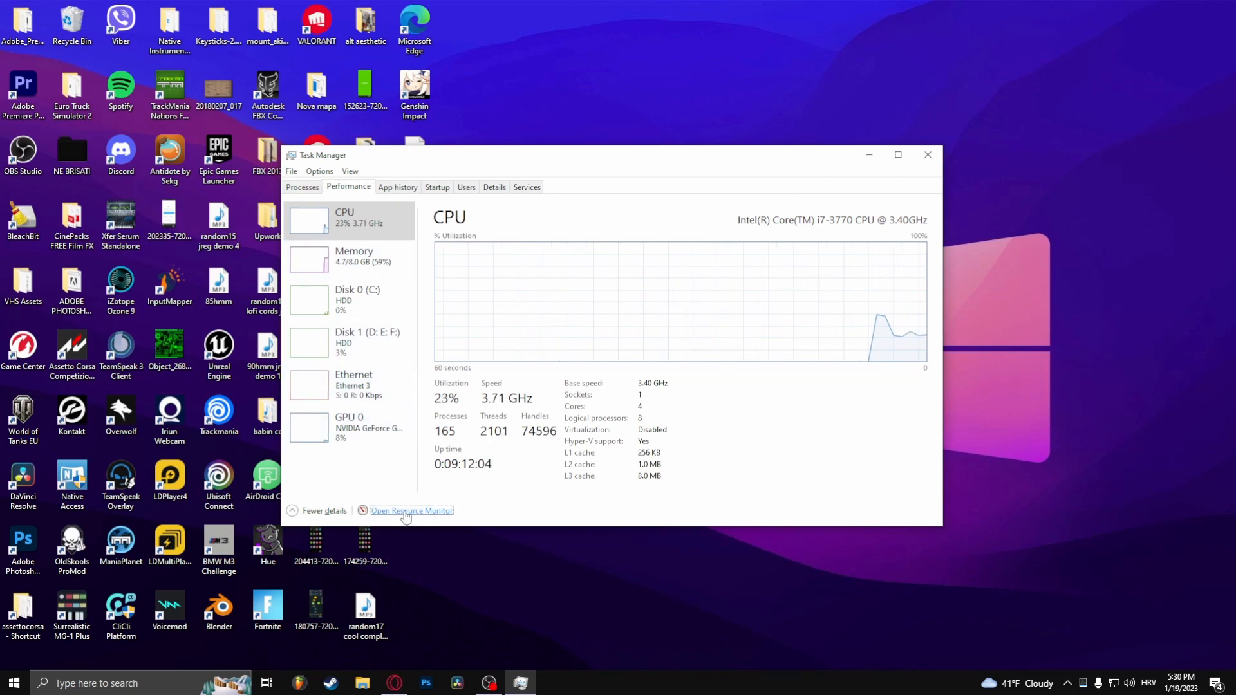
# Review processes with network activity in Resource Monitor, then close it.
pyautogui.click(411, 510)
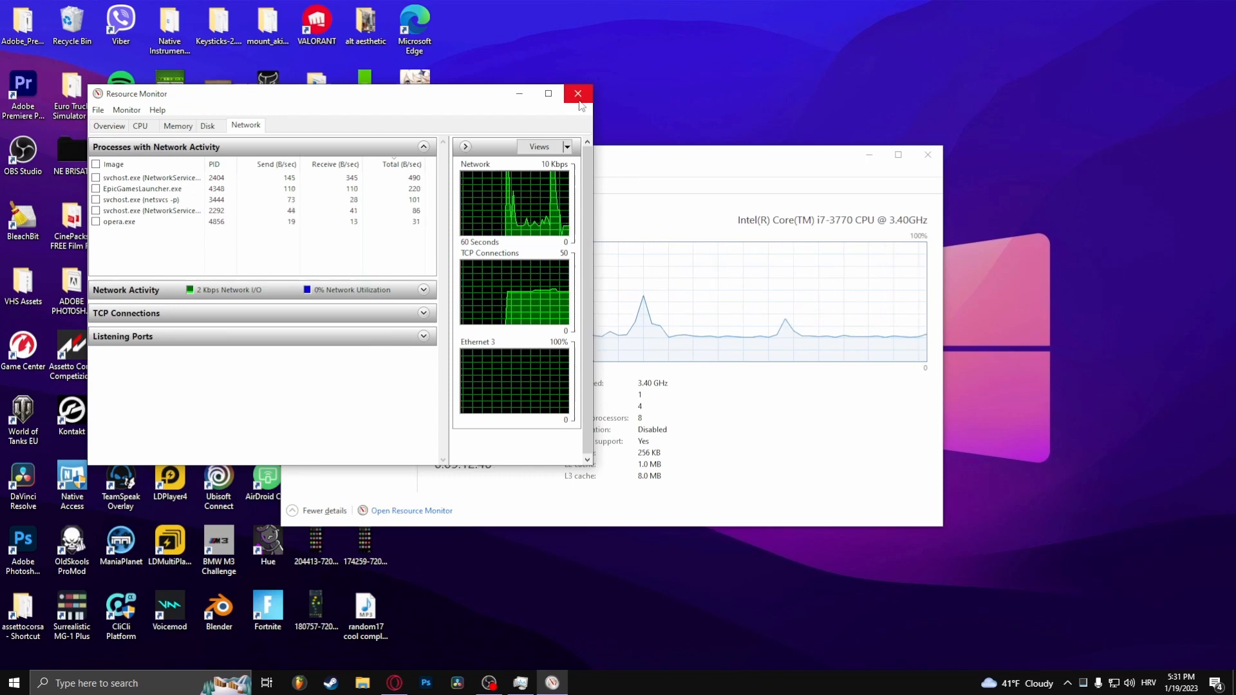
pyautogui.click(578, 93)
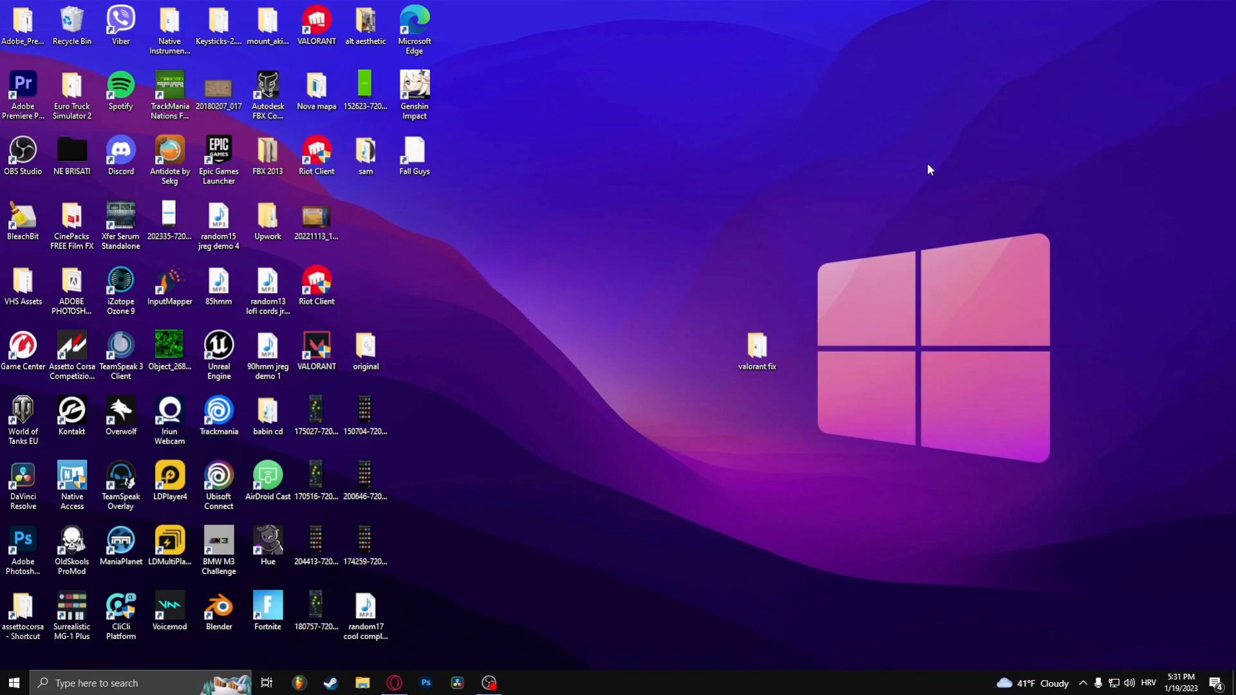
pyautogui.moveTo(1001, 145)
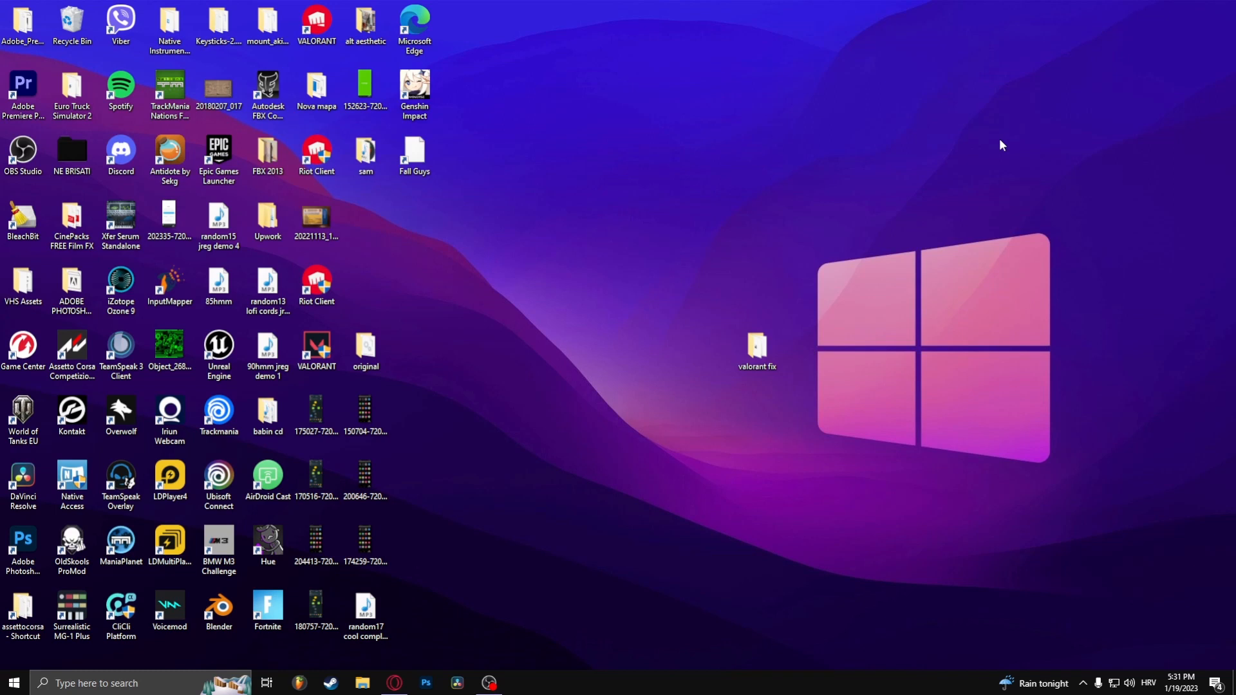
pyautogui.moveTo(479, 212)
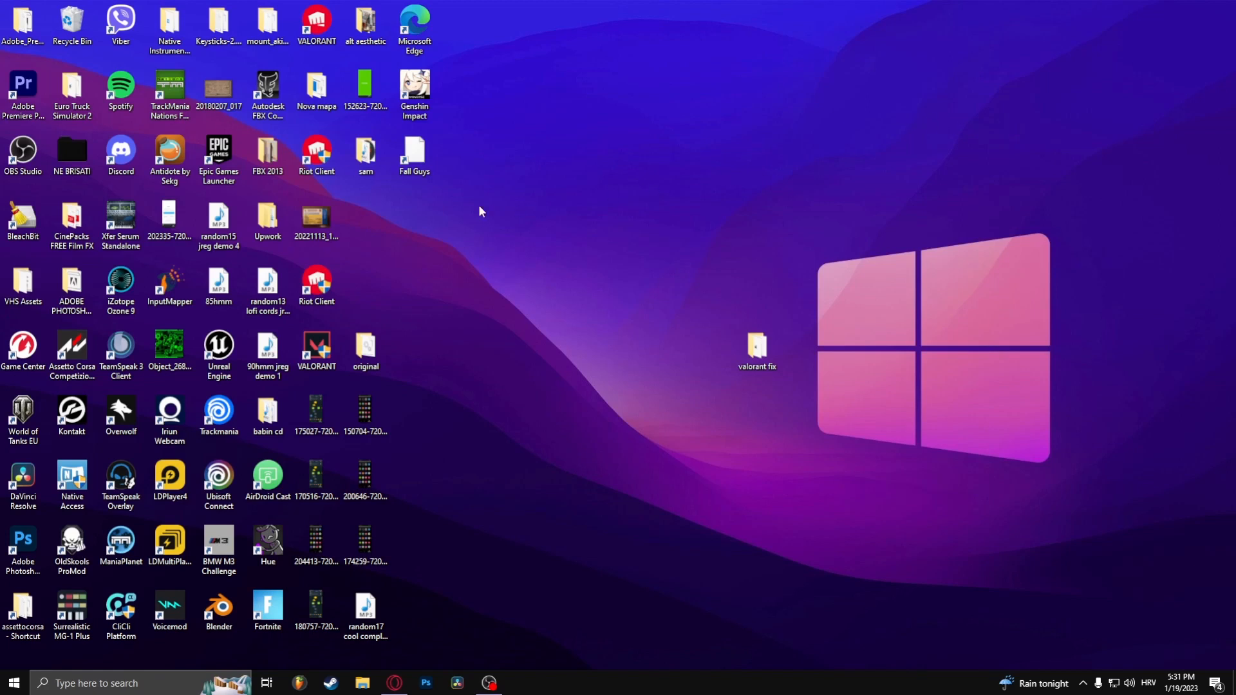
pyautogui.moveTo(609, 175)
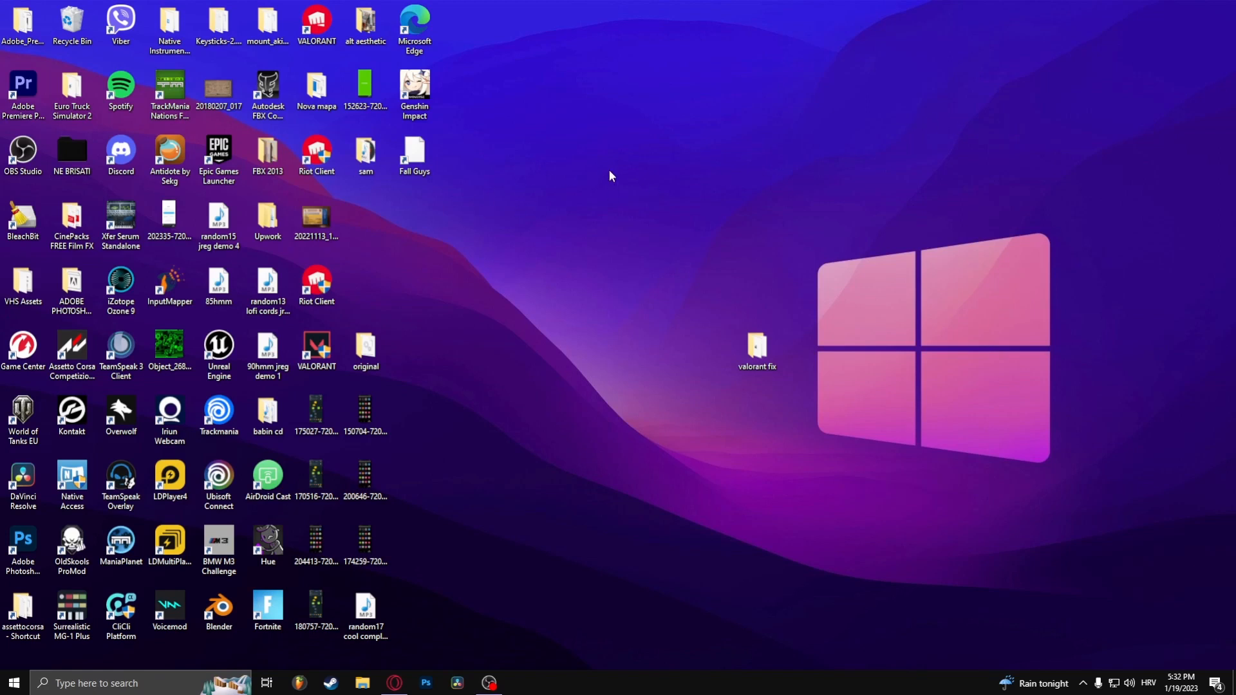
# Launch the browser from the taskbar to reach the Speedtest page.
pyautogui.click(1083, 682)
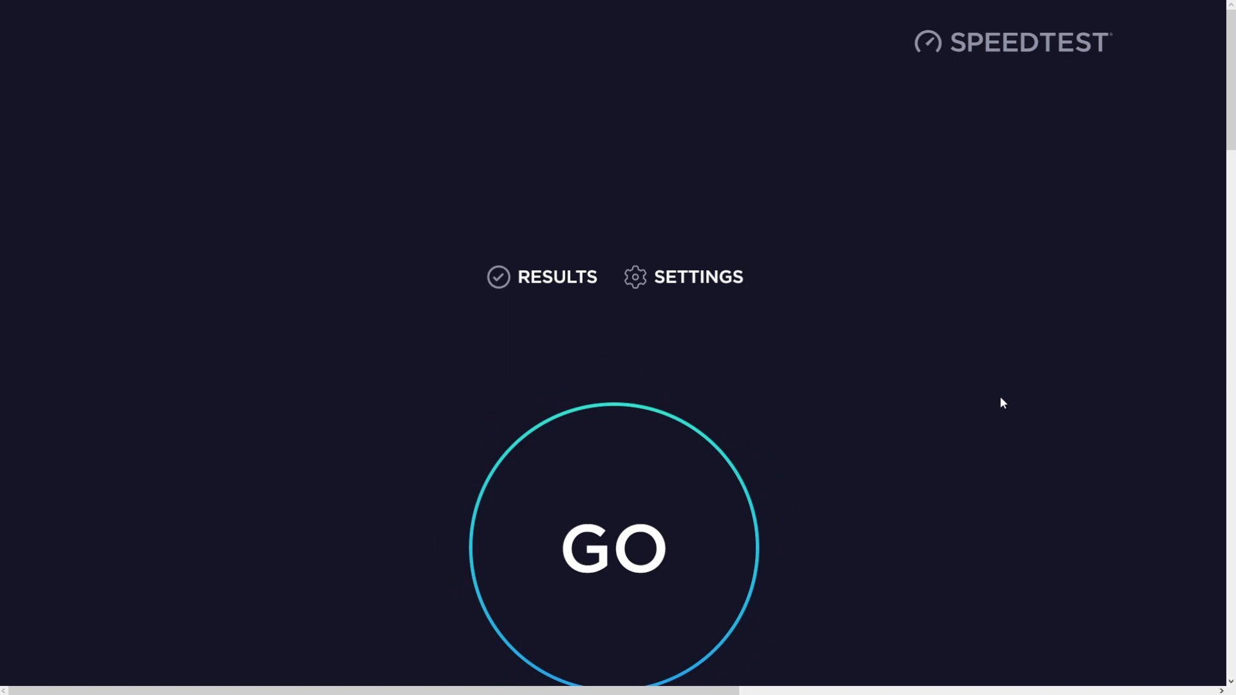
# Start the Speedtest connection test with GO.
pyautogui.click(614, 548)
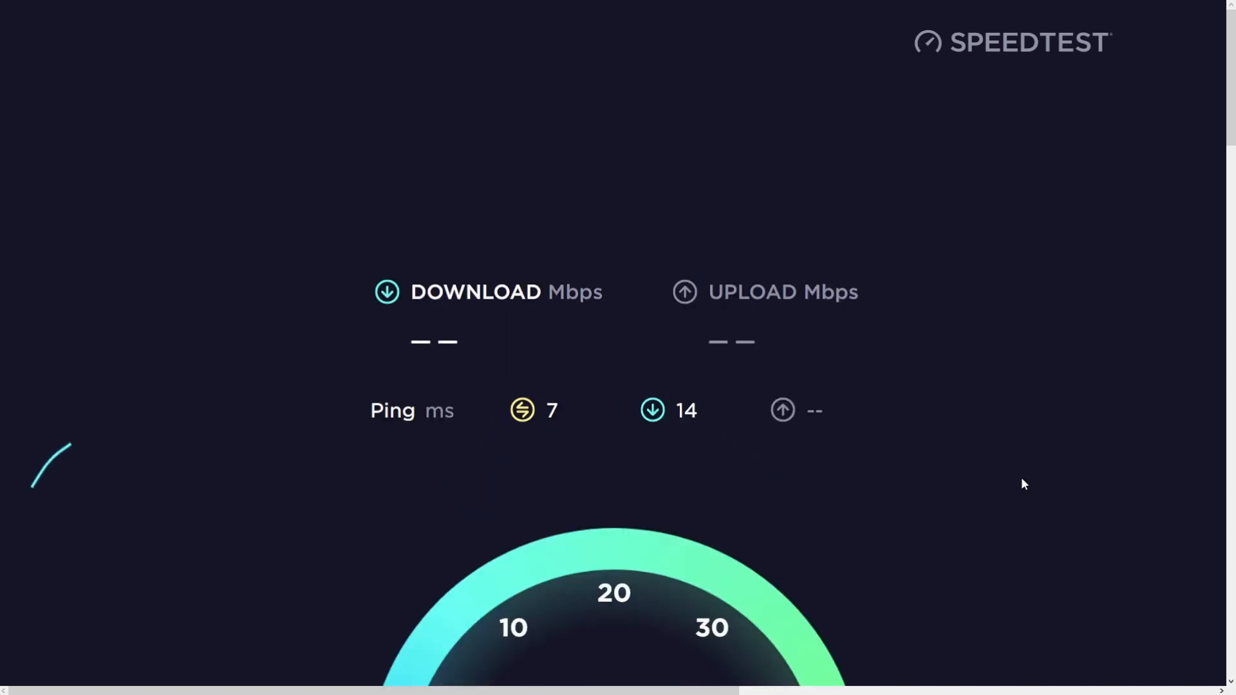